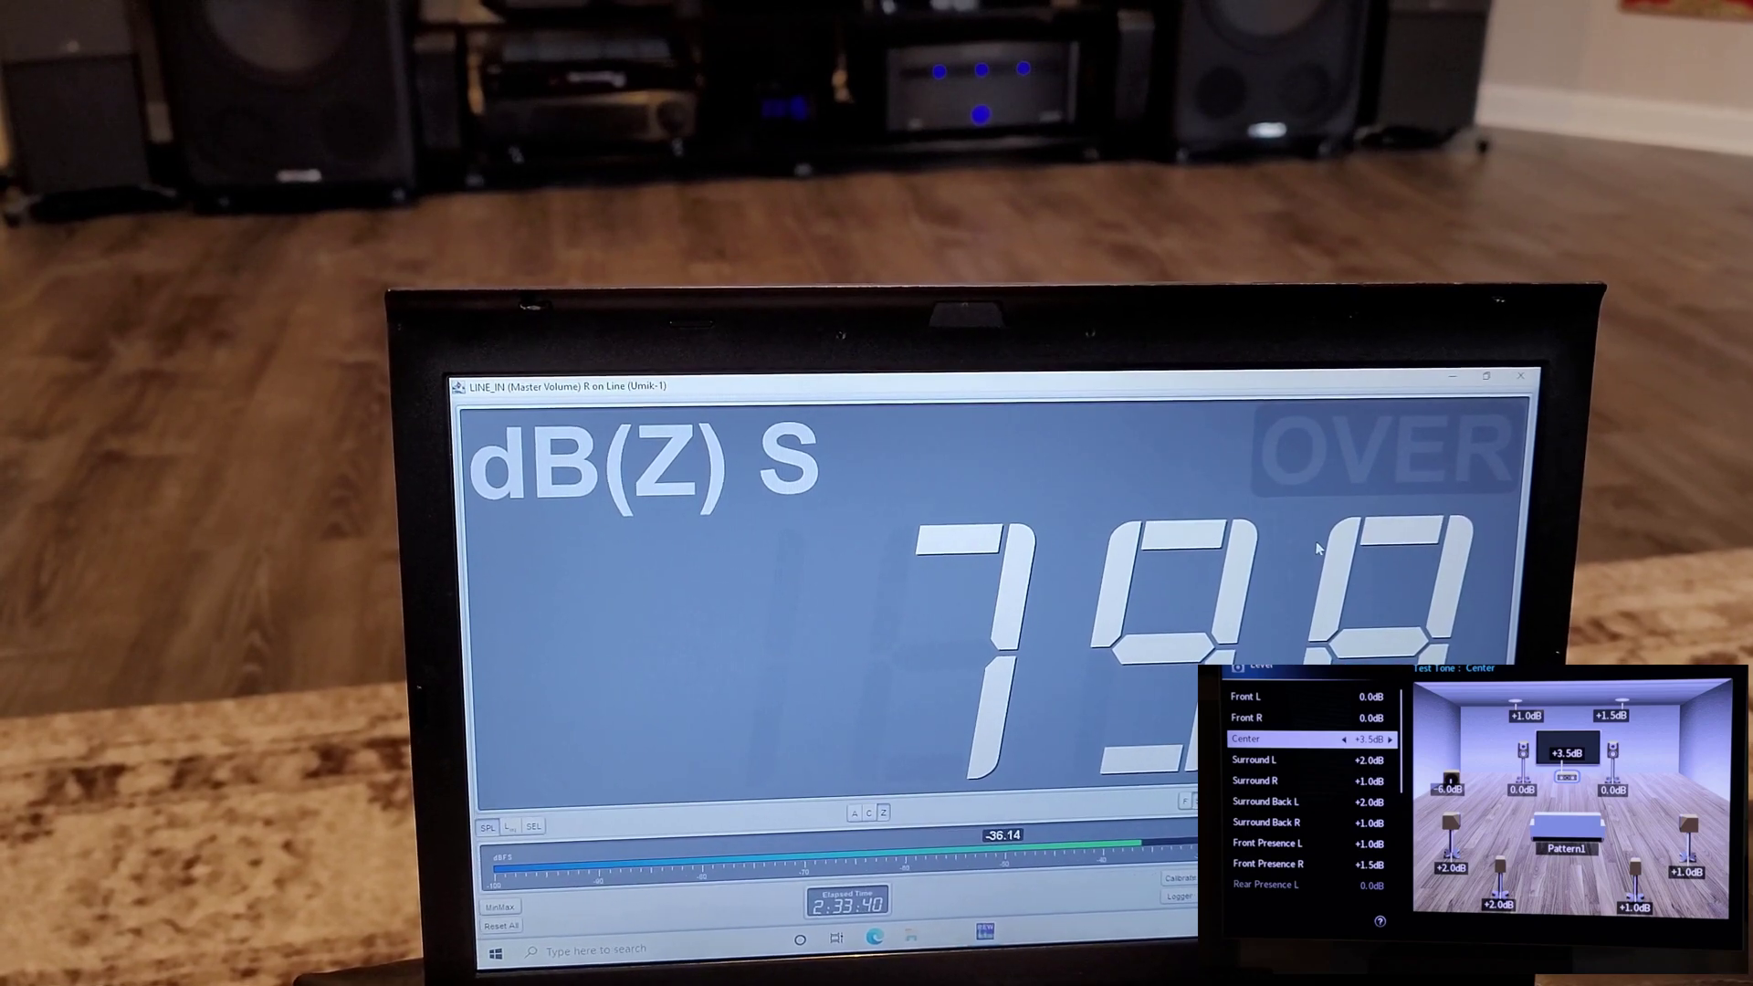
# Step: Adjust the Center speaker level trim while watching the SPL meter reading
pyautogui.click(1392, 738)
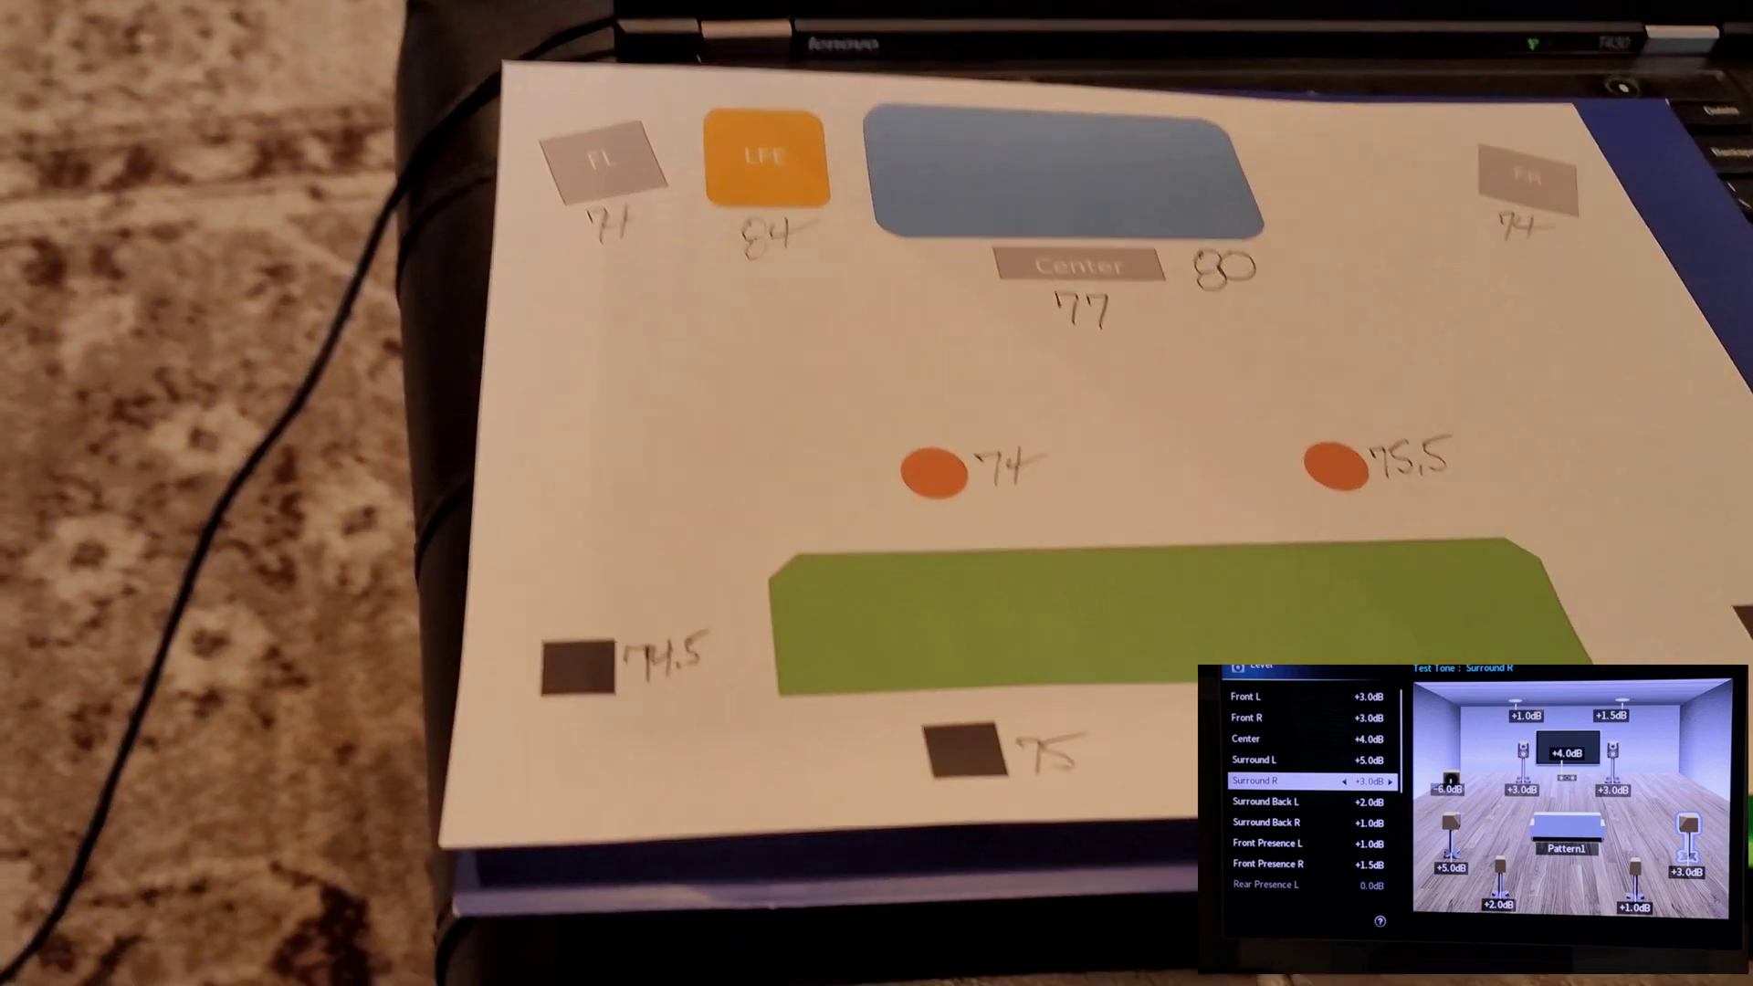
# Step: Move down to the Surround Back L channel so its test tone plays
pyautogui.press('Down')
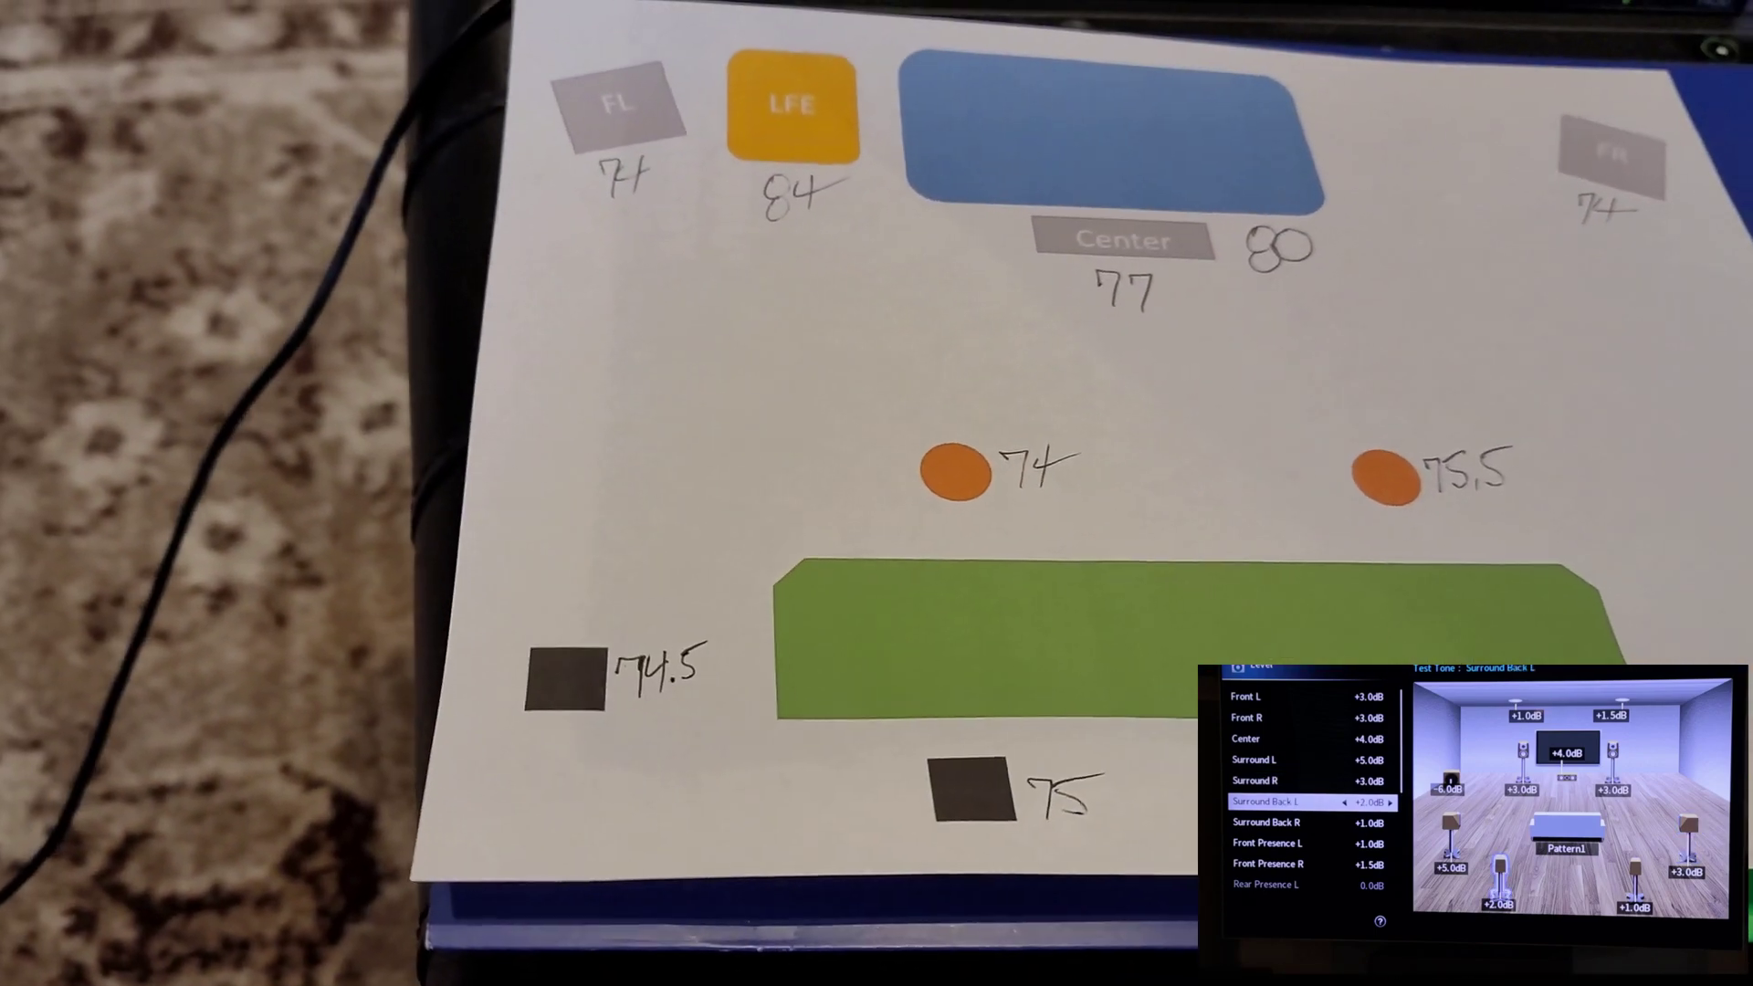